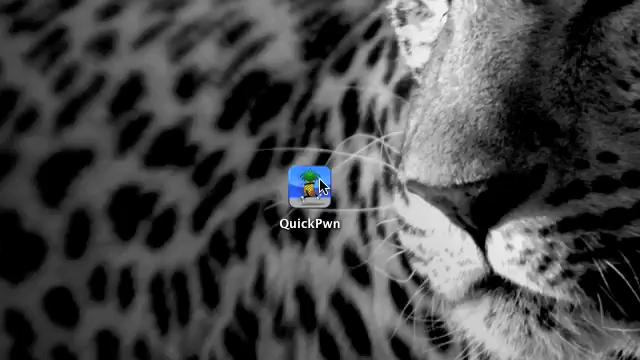
- Scroll the dev-team post down to the Bittorrent Releases and QuickPwn 2.2 mirror links
click(312, 184)
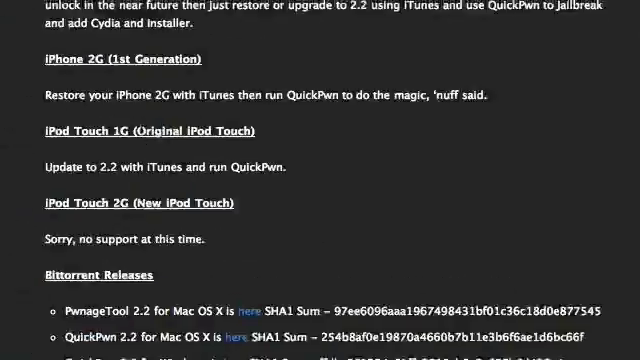
scroll(down, 3)
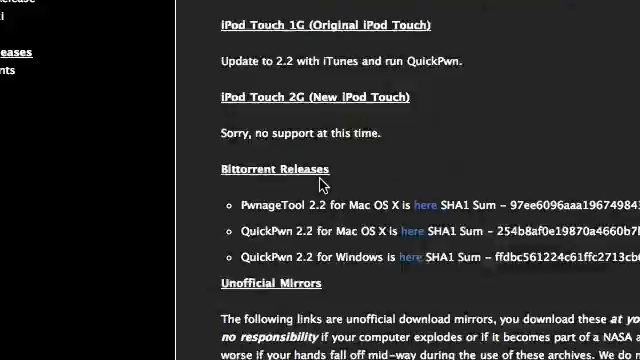
scroll(up, 3)
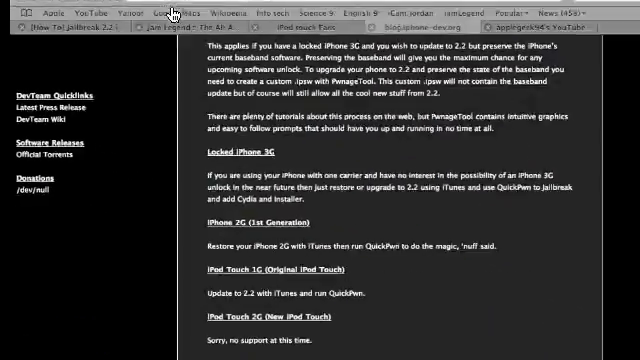
scroll(down, 3)
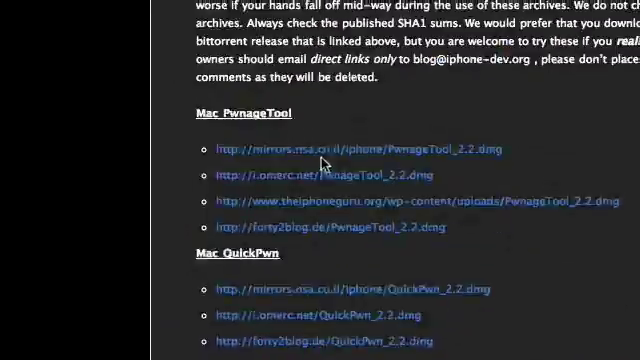
scroll(down, 3)
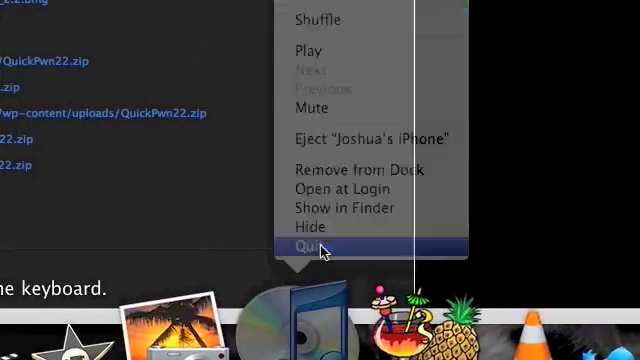
- Quit iTunes despite the running sync and accept QuickPwn's warning and connect-phone prompts
click(312, 244)
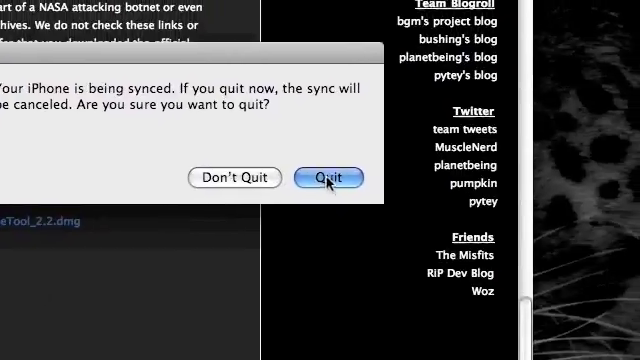
click(330, 176)
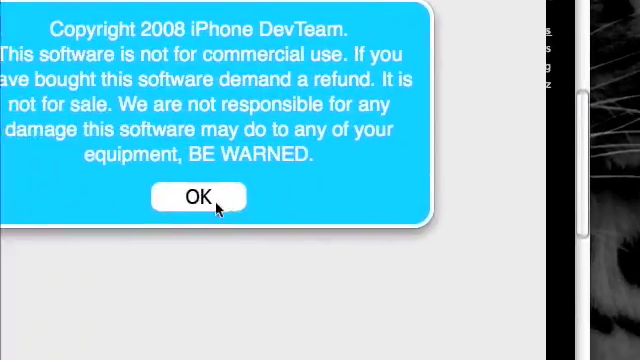
click(198, 196)
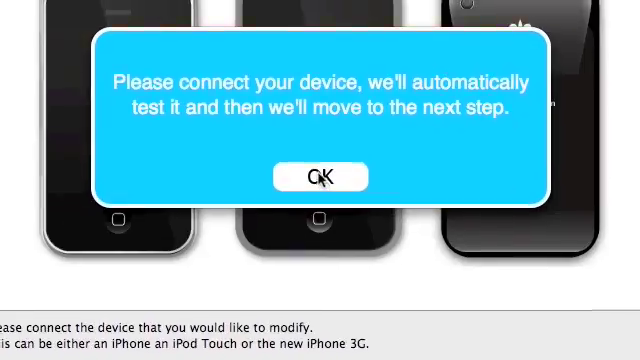
click(320, 176)
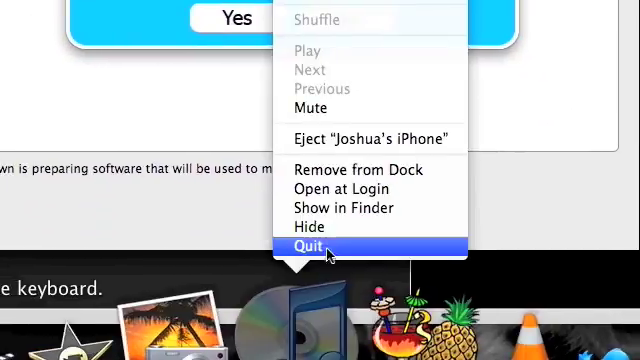
- Quit the relaunched iTunes again so the phone is detected by QuickPwn
click(312, 244)
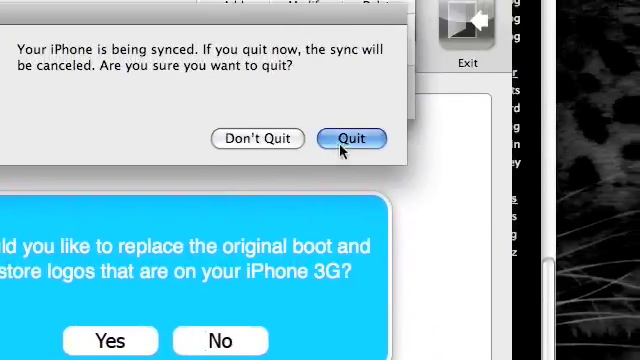
click(352, 138)
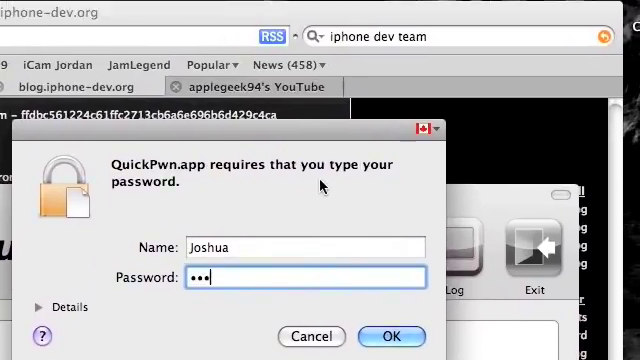
- Enter the account password in the QuickPwn.app authentication dialog
text(•••••)
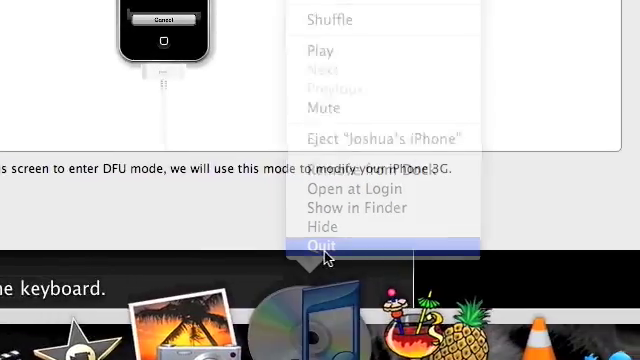
- Quit iTunes each time it reopens during the TURN OFF / DFU steps until the jailbreak finishes
click(326, 244)
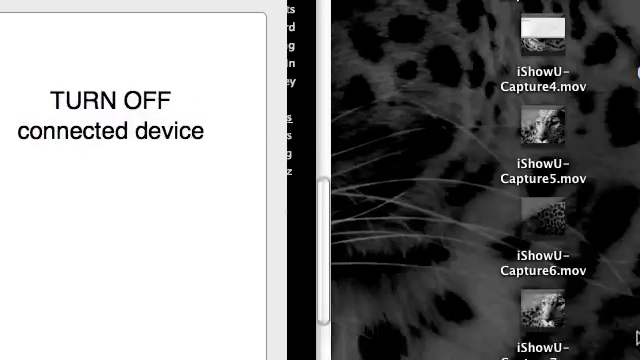
scroll(down, 3)
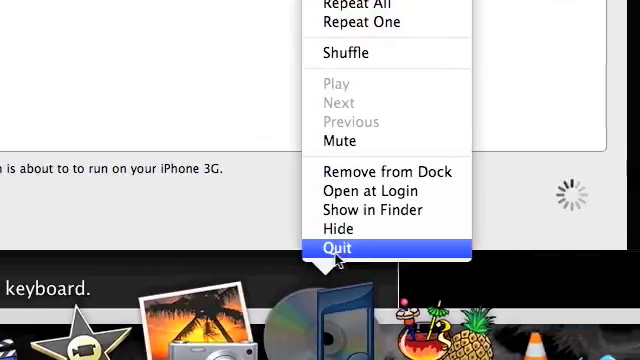
click(352, 248)
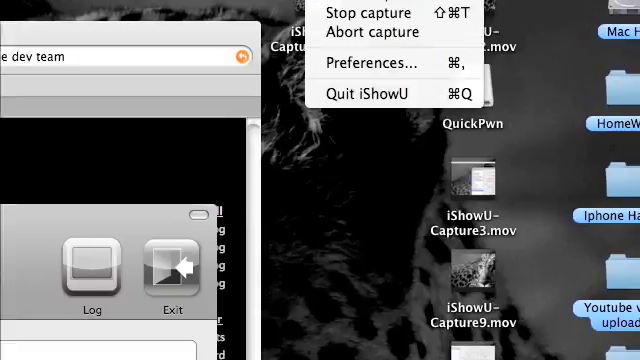
mouse_move(368, 14)
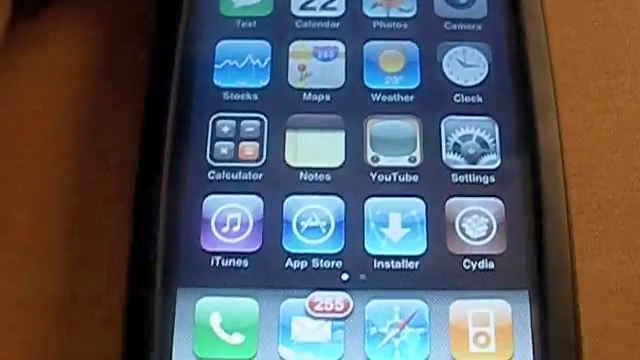
- Show Settings > General > About with version 2.2 (5G77), 7.1 GB and carrier fido 2.9
scroll(left, 3)
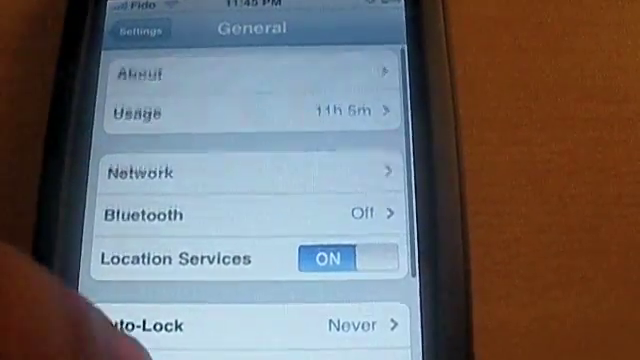
click(240, 72)
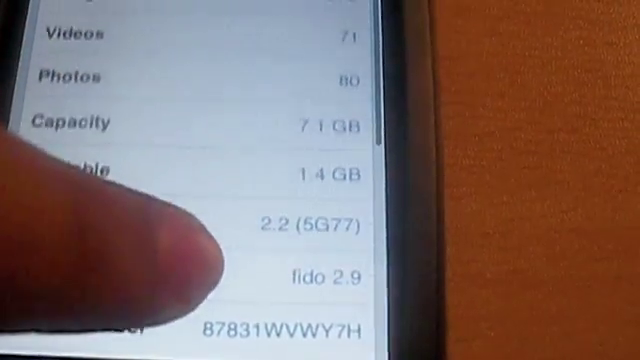
scroll(down, 3)
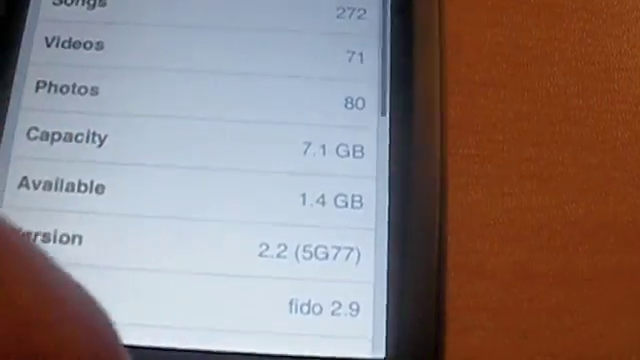